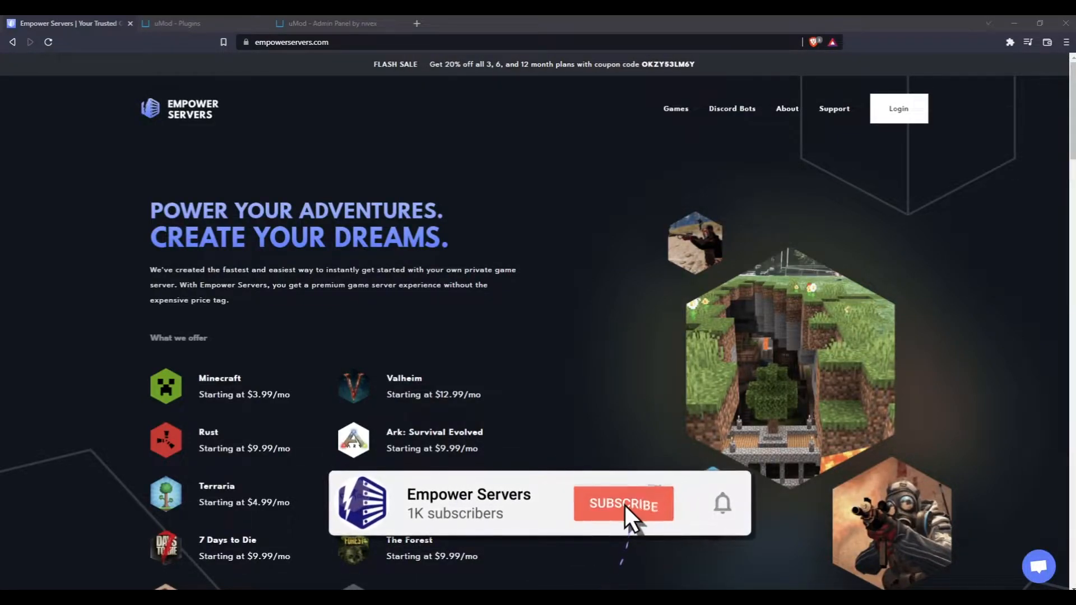
Reach the Game Control Panel from the Login menu so My Servers is listed
click(623, 504)
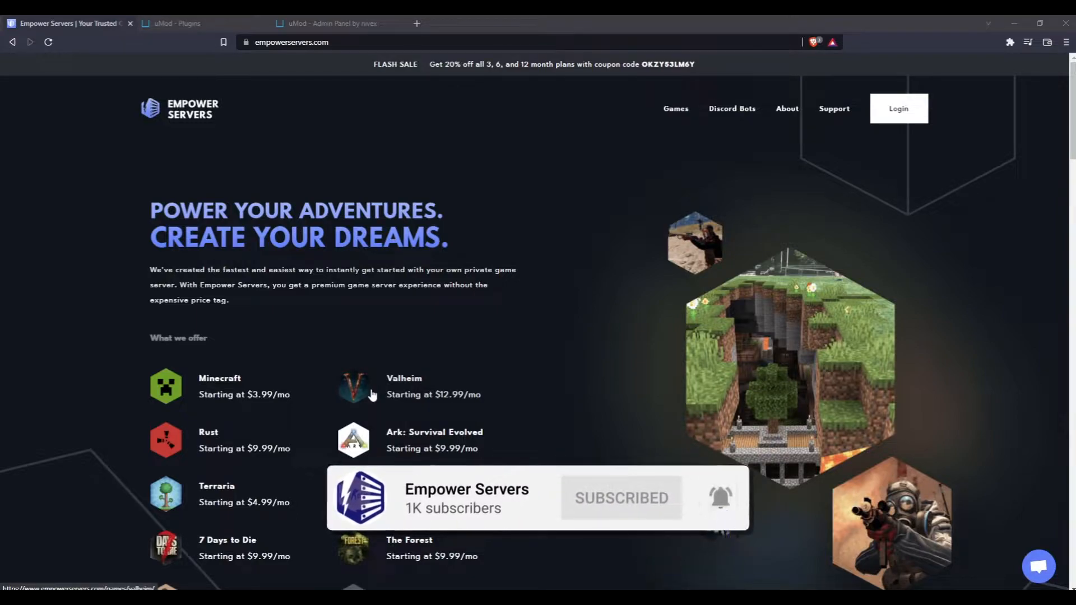
click(899, 109)
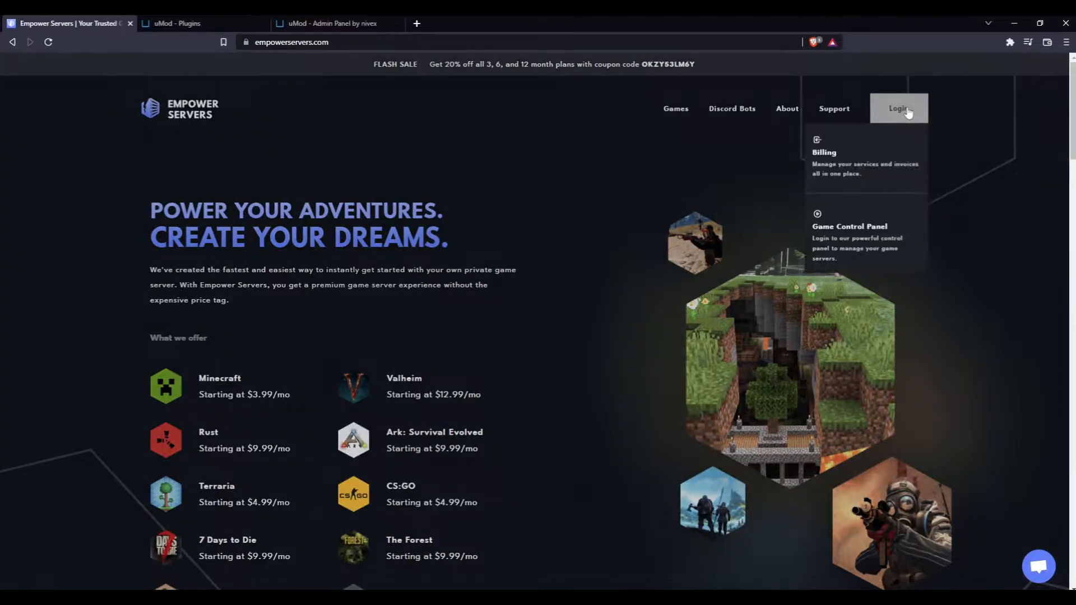
click(849, 226)
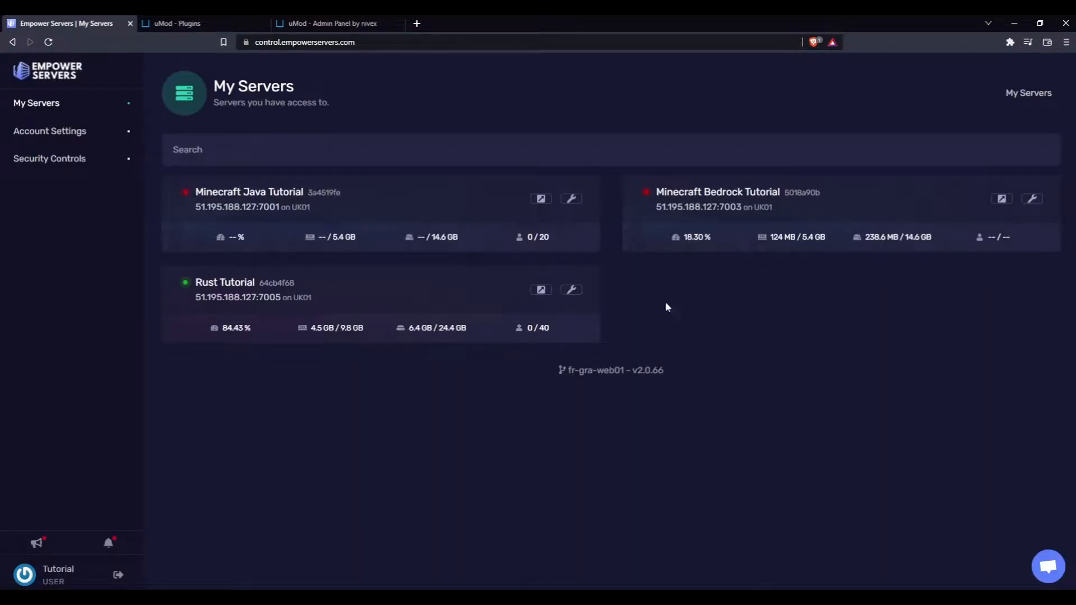
Set Rust Tutorial's OxideMod startup parameter to 1 and restart from the Console
click(224, 282)
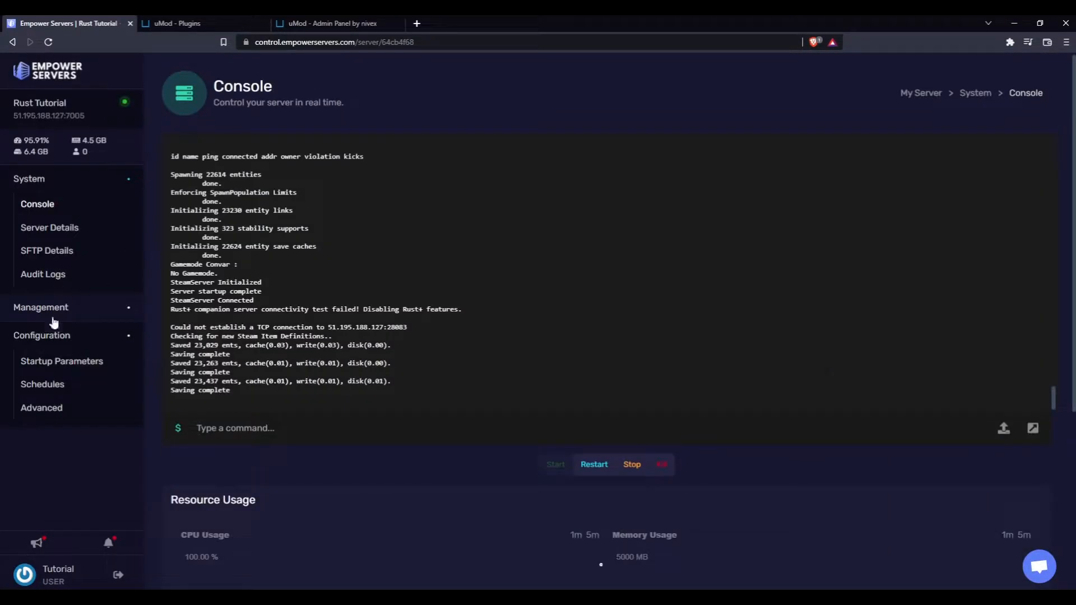
click(60, 361)
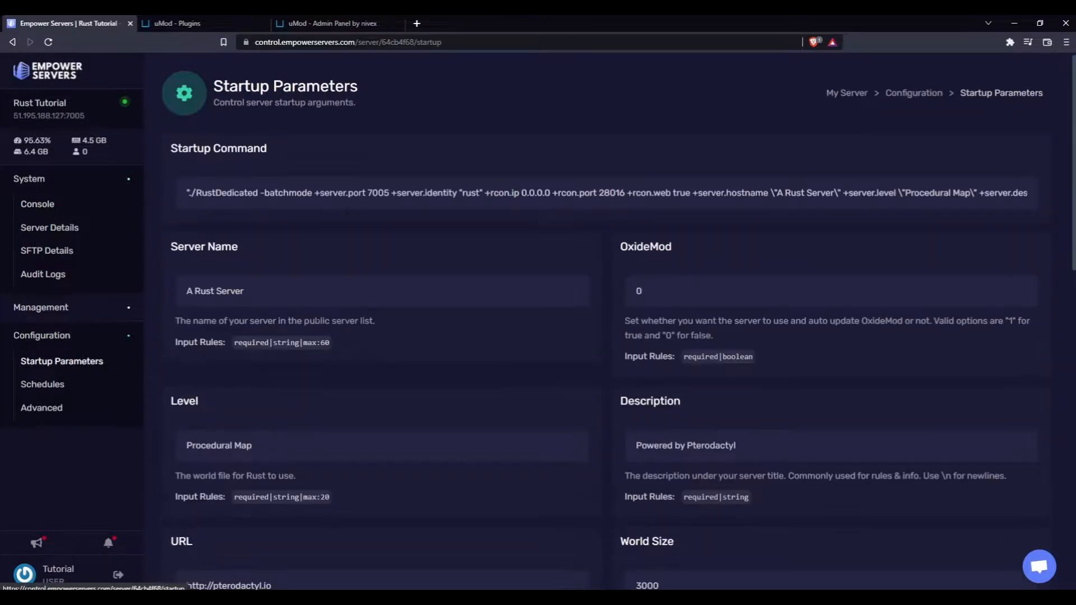
scroll(down, 3)
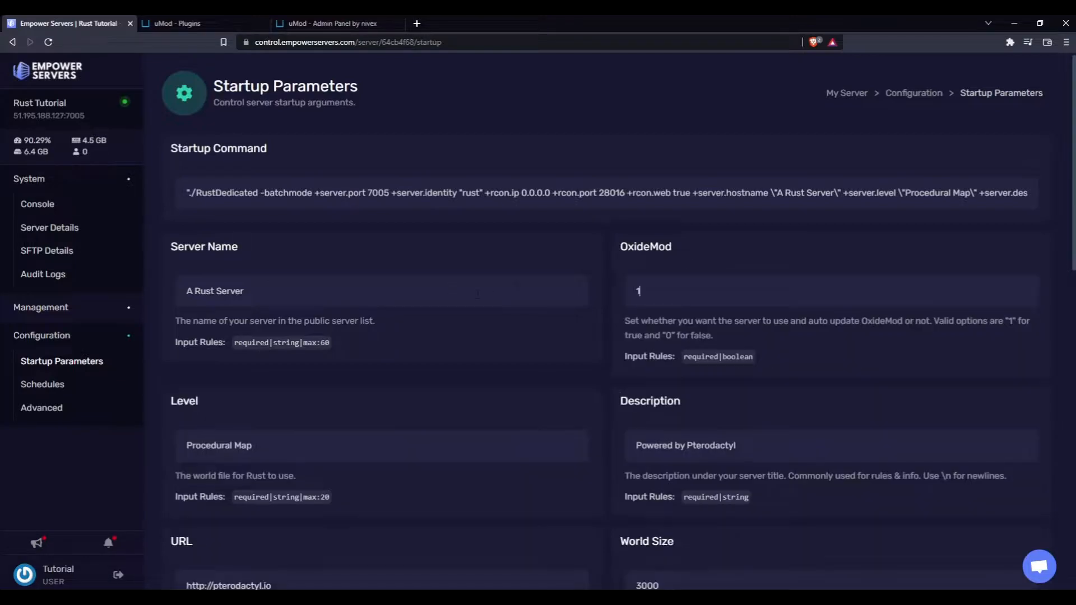
click(38, 204)
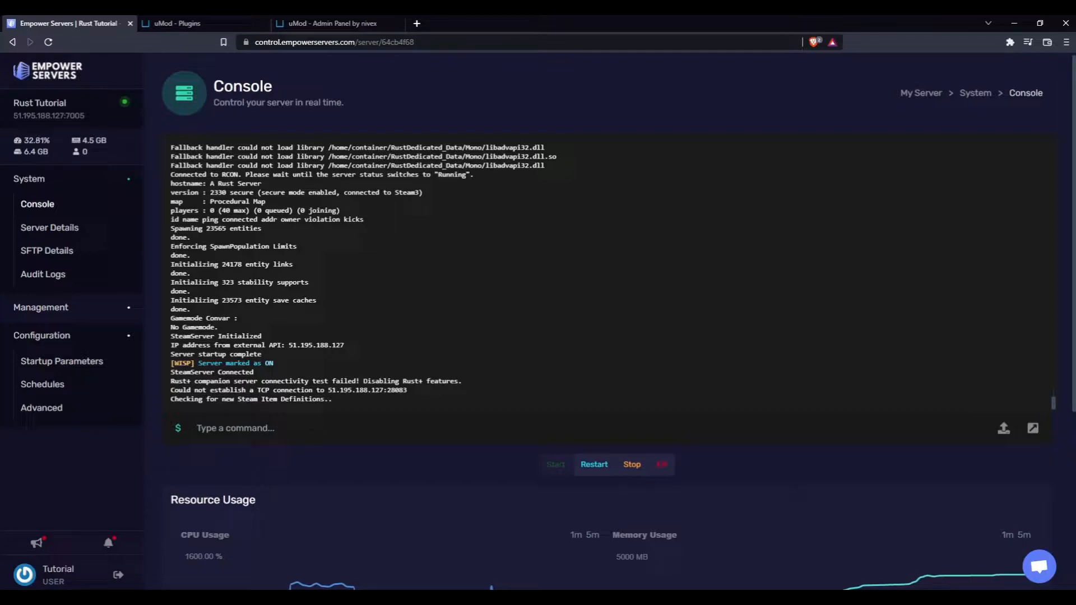
Browse File Manager to oxide/plugins, then move over to uMod's Rust plugin listing
click(40, 307)
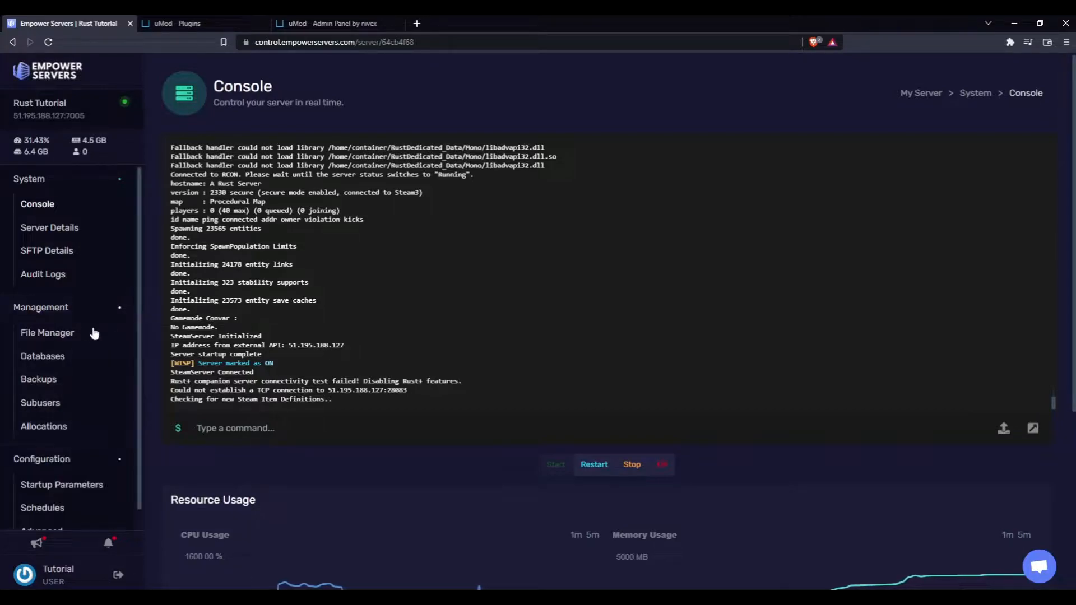
click(47, 333)
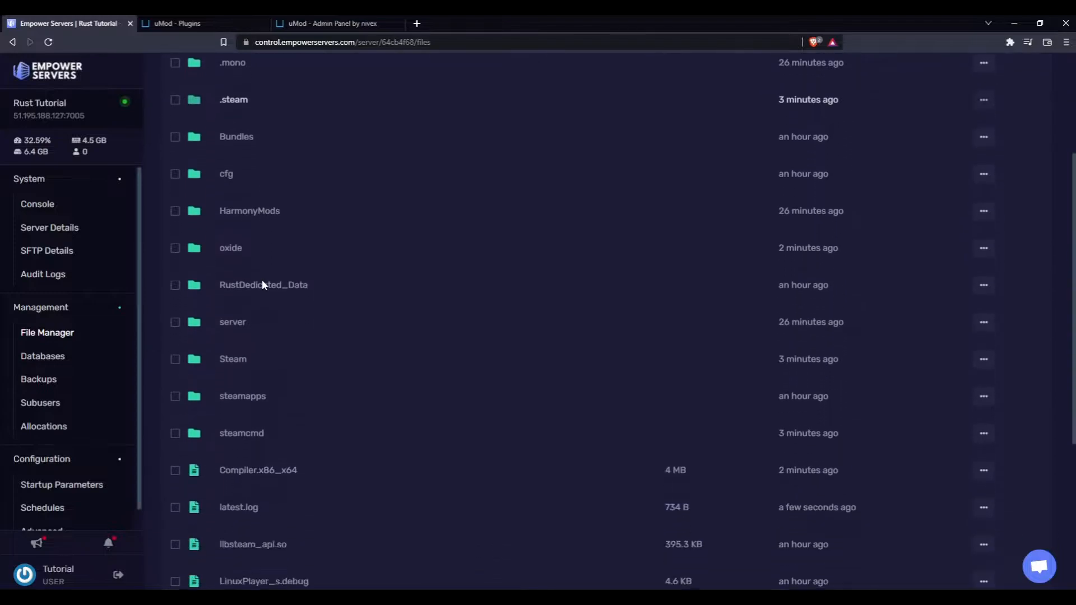
scroll(down, 3)
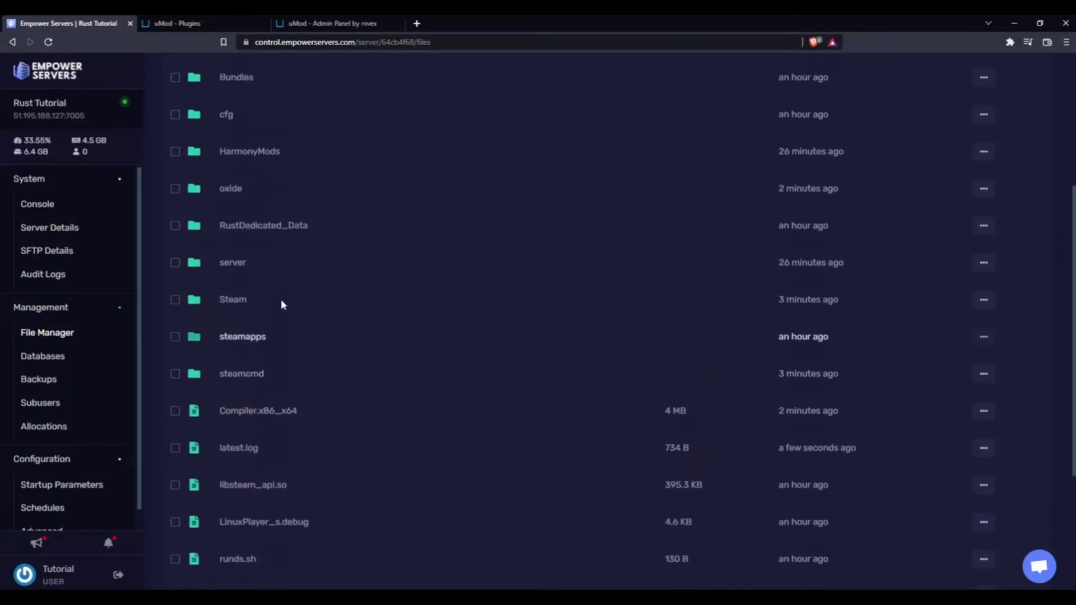
click(231, 189)
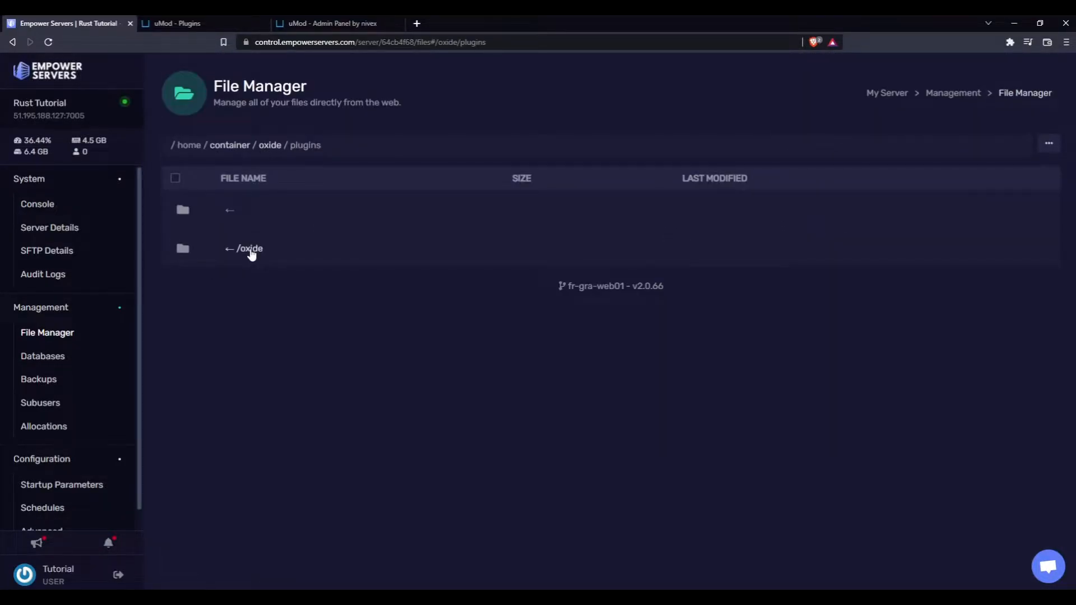
click(38, 204)
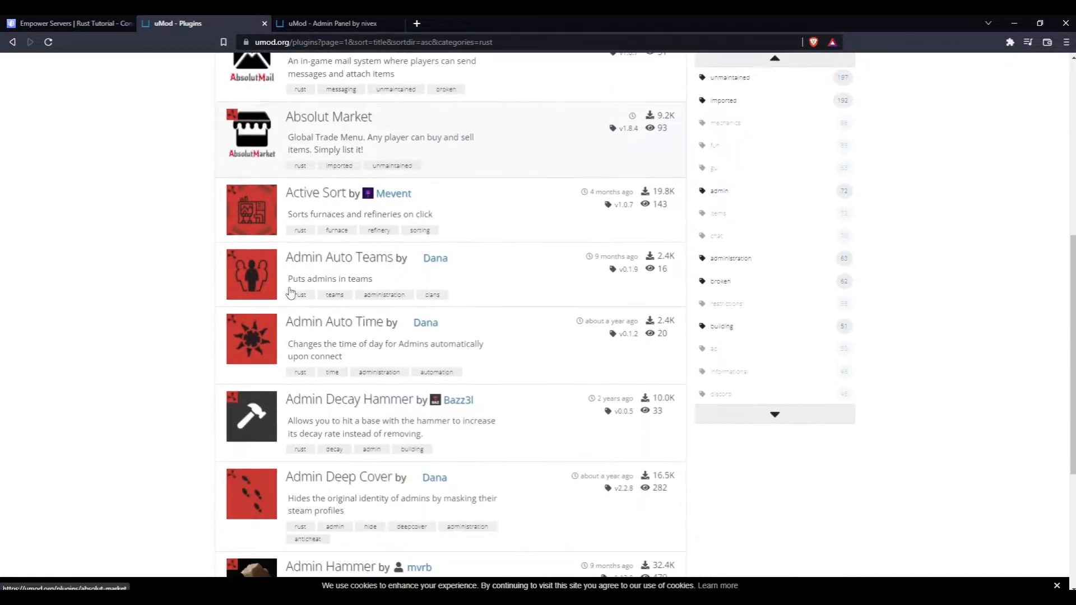
Find Admin Panel by nivex in the Rust list and save AdminPanel.cs to Downloads
scroll(down, 3)
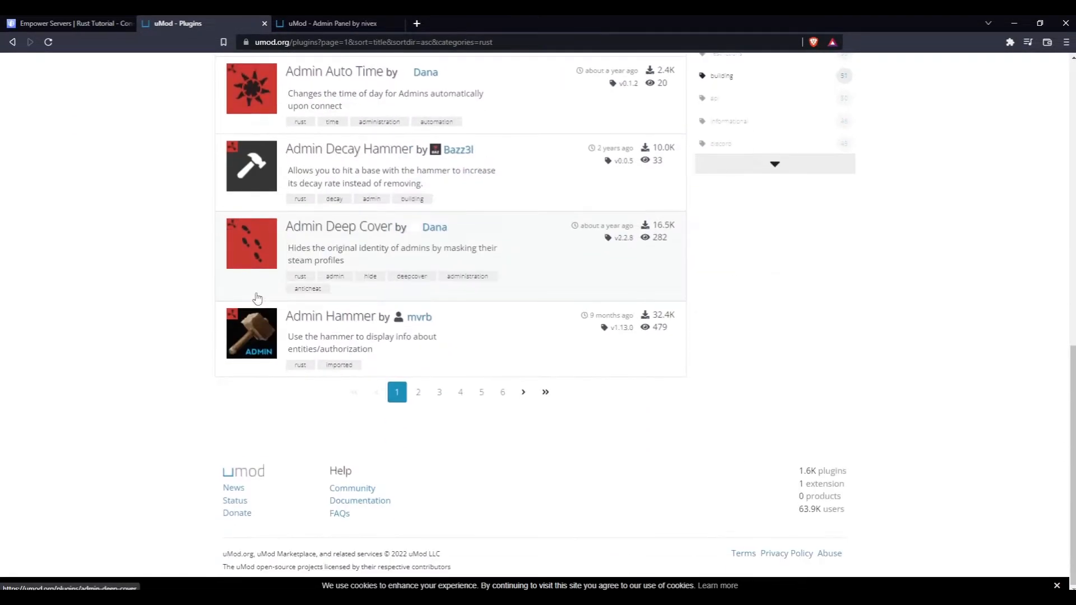
scroll(up, 3)
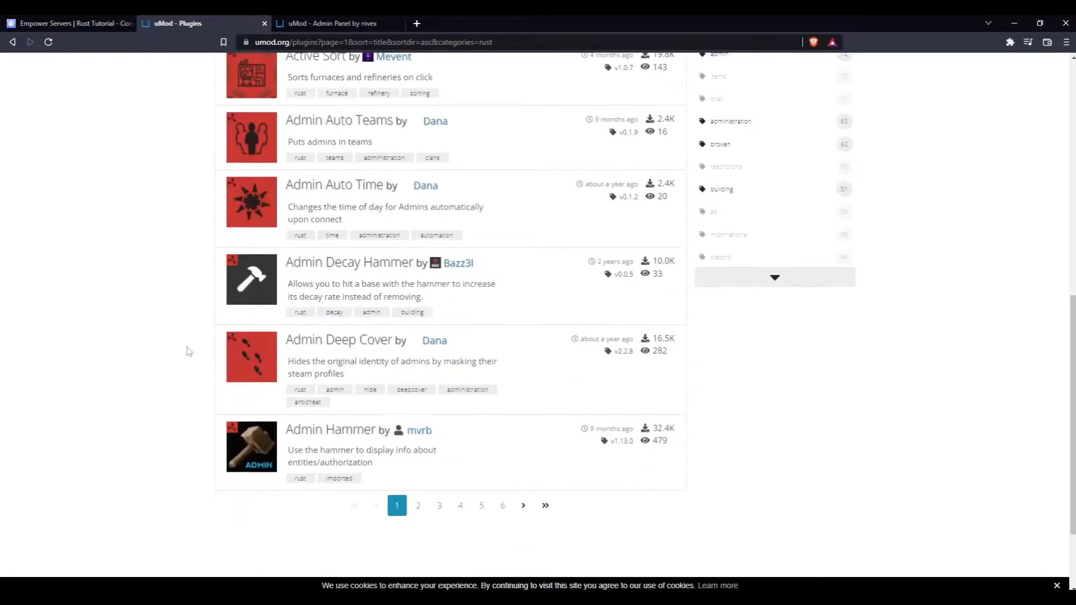
click(334, 22)
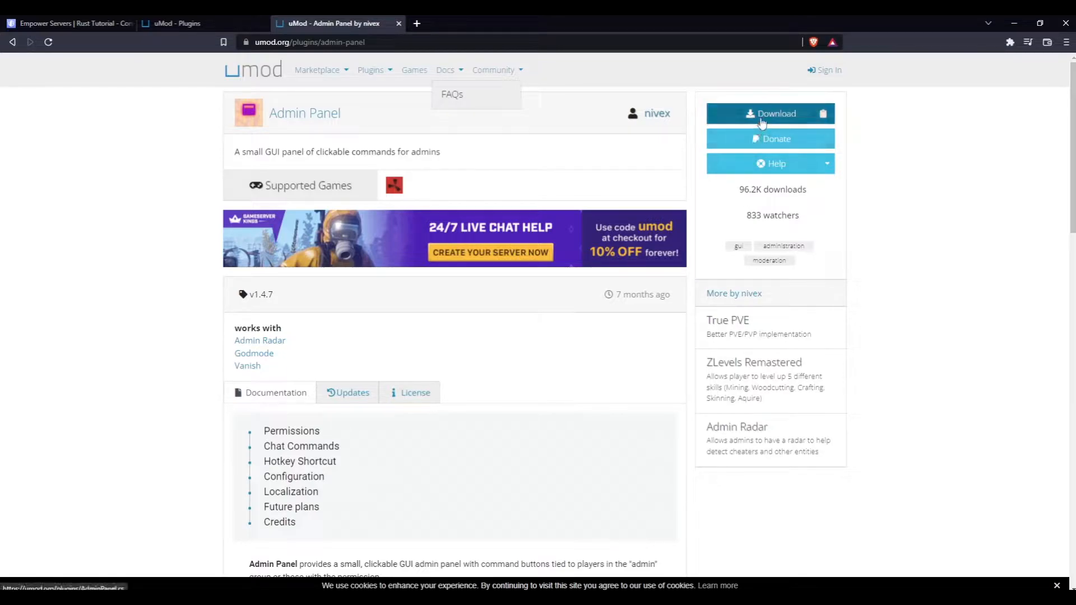
click(771, 114)
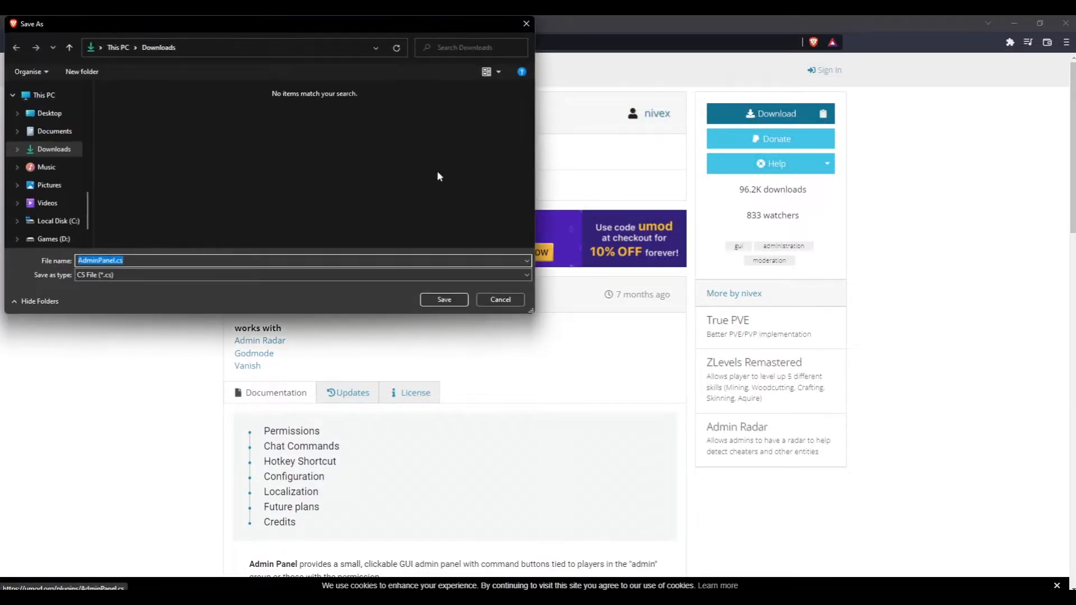
click(444, 300)
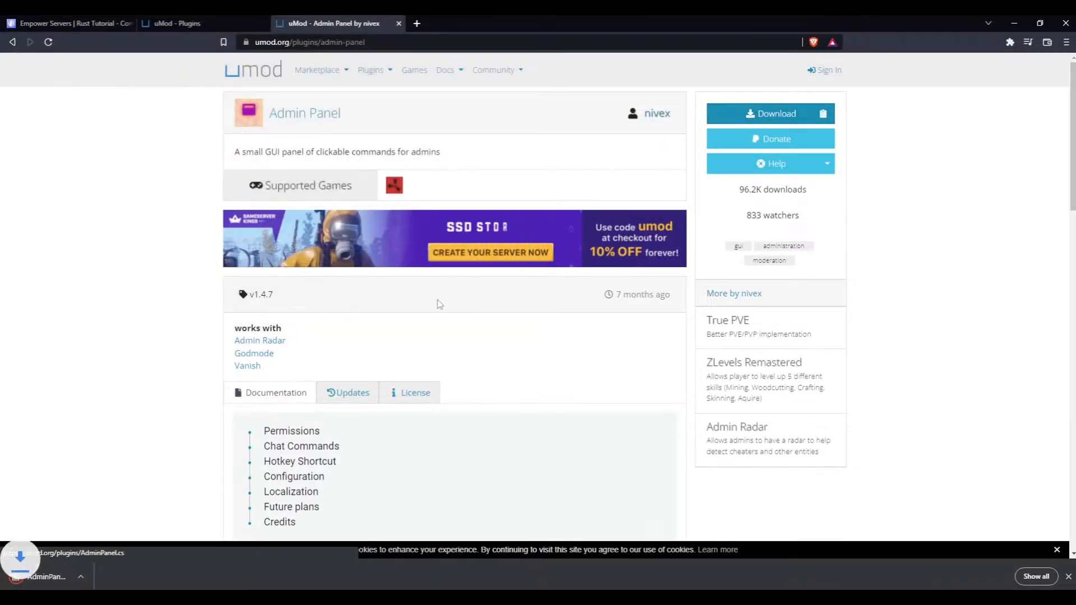
Upload the downloaded AdminPanel.cs into the server's oxide/plugins folder
click(67, 22)
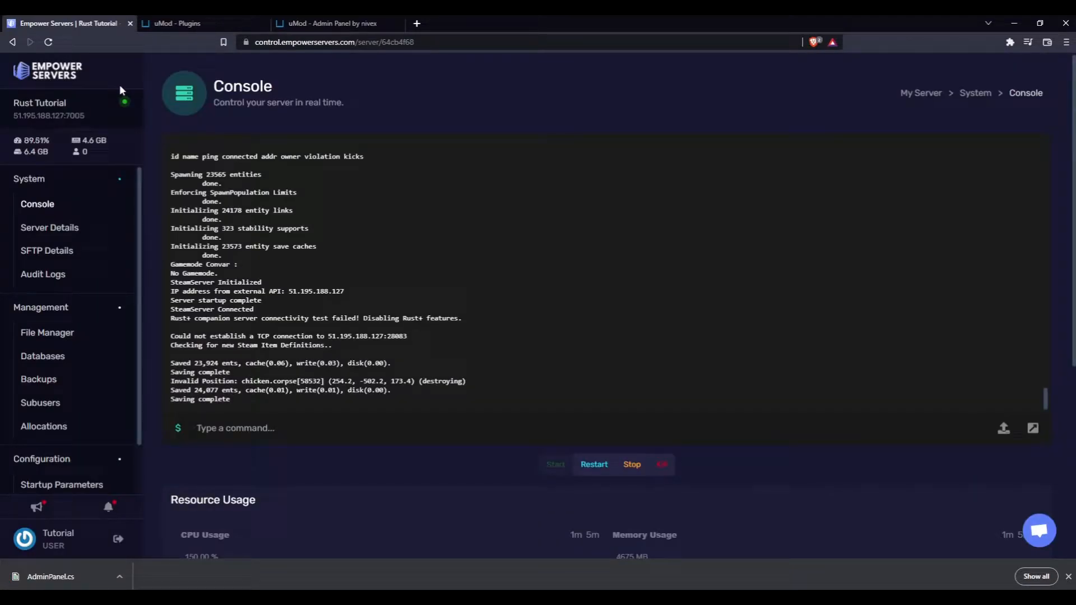
click(47, 332)
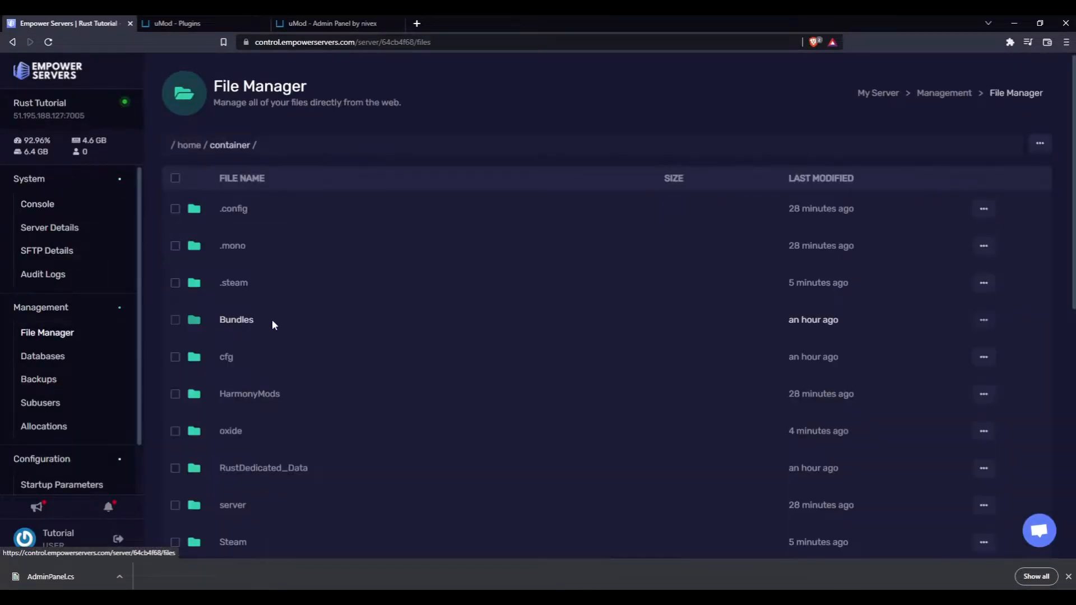
scroll(down, 3)
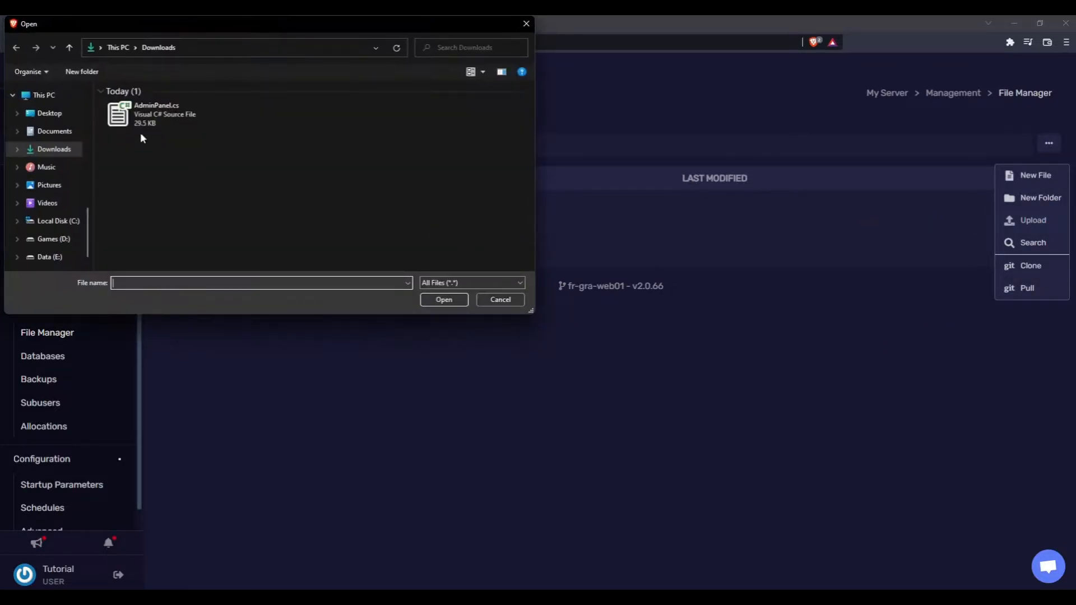
click(157, 114)
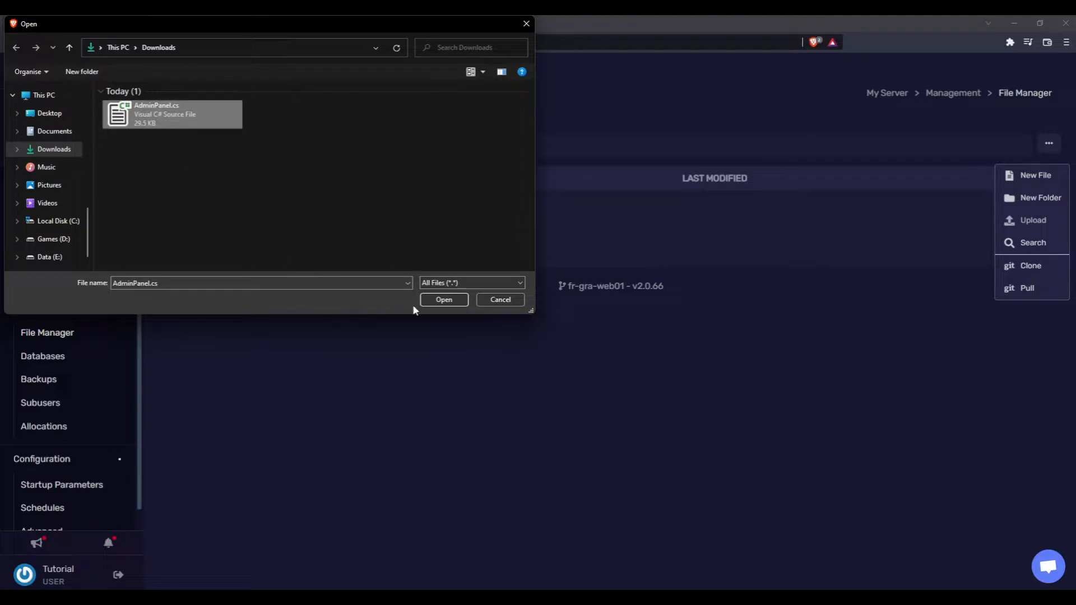
click(443, 301)
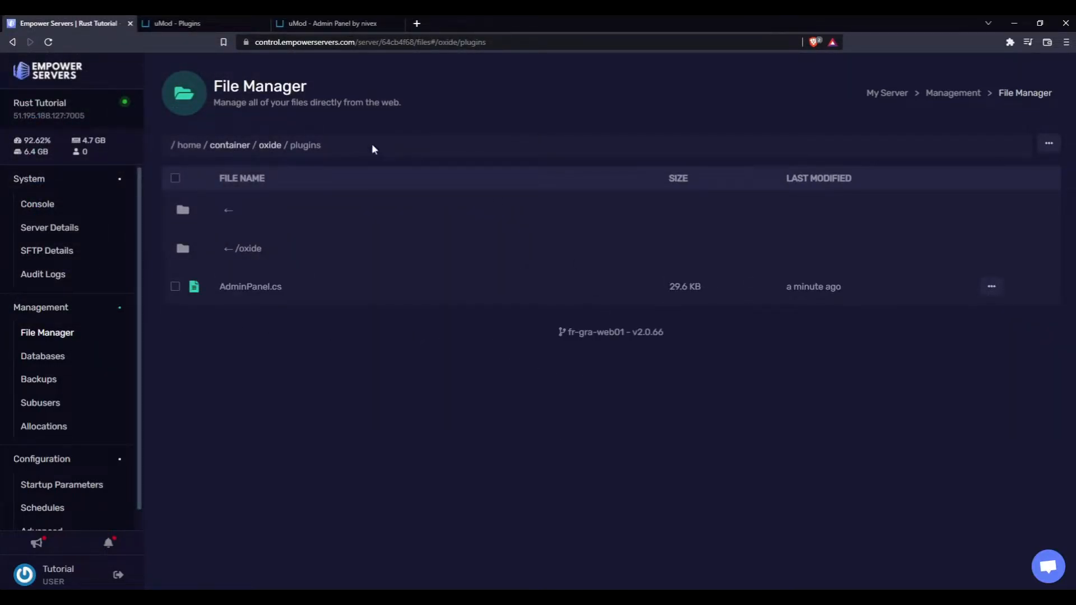
click(37, 204)
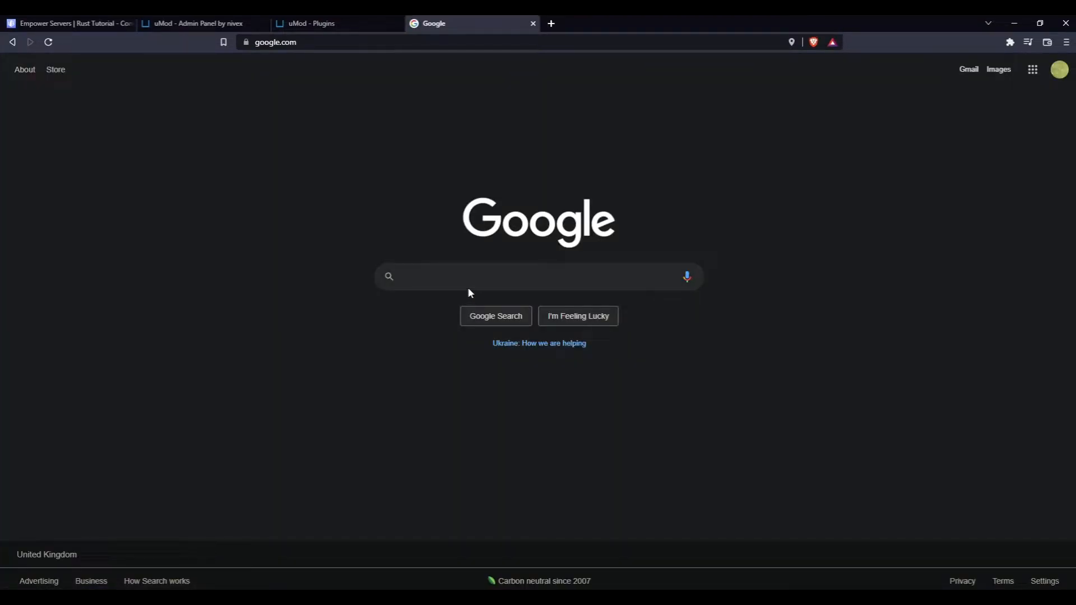
Search Google for 'steamid' and go to the STEAMID I/O result
text(steam)
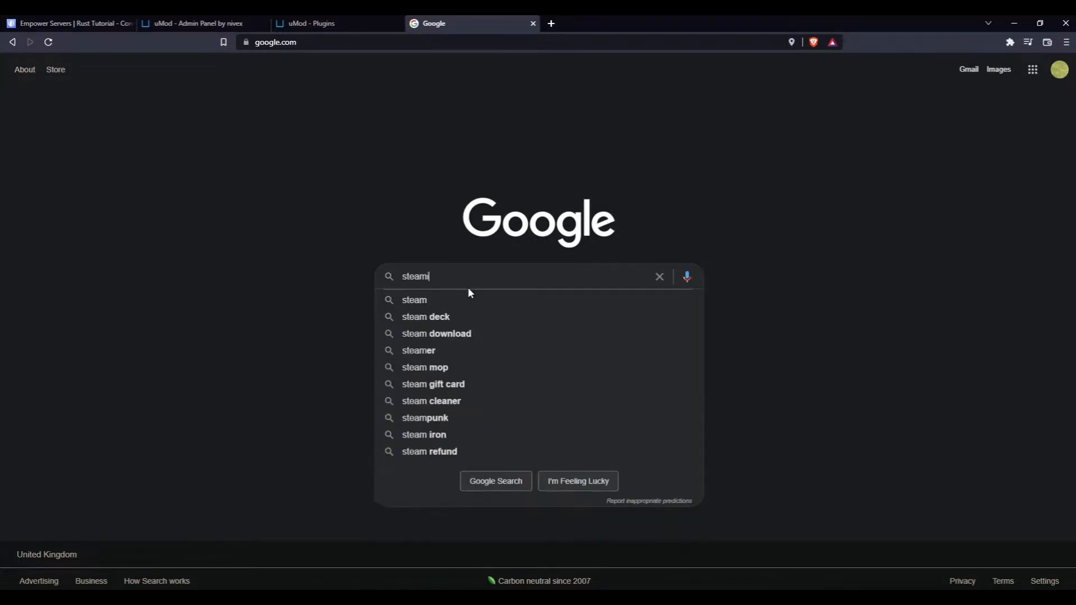
text(steamid)
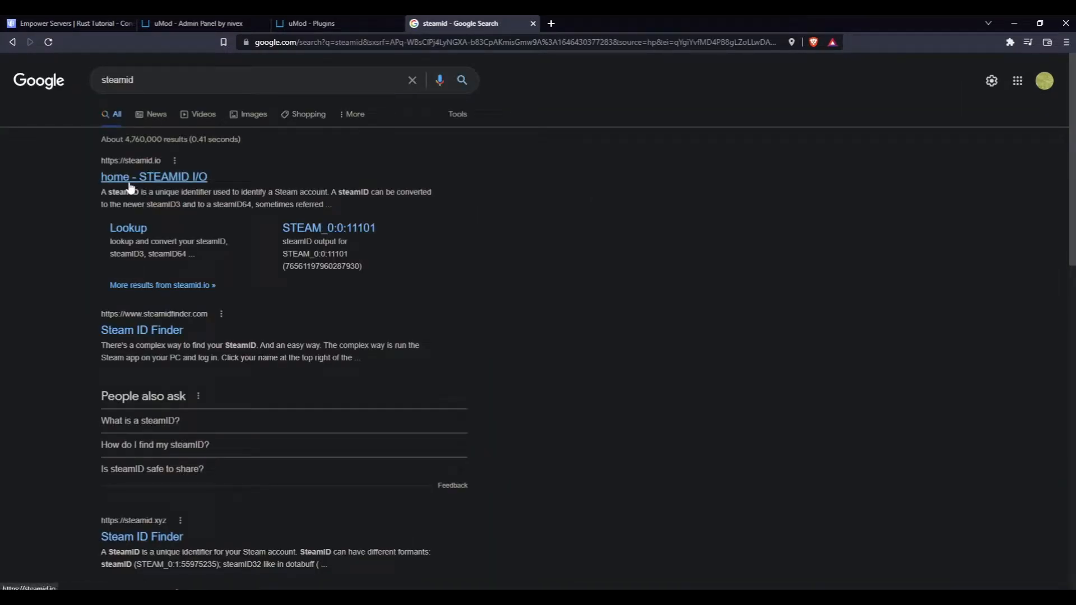
click(134, 177)
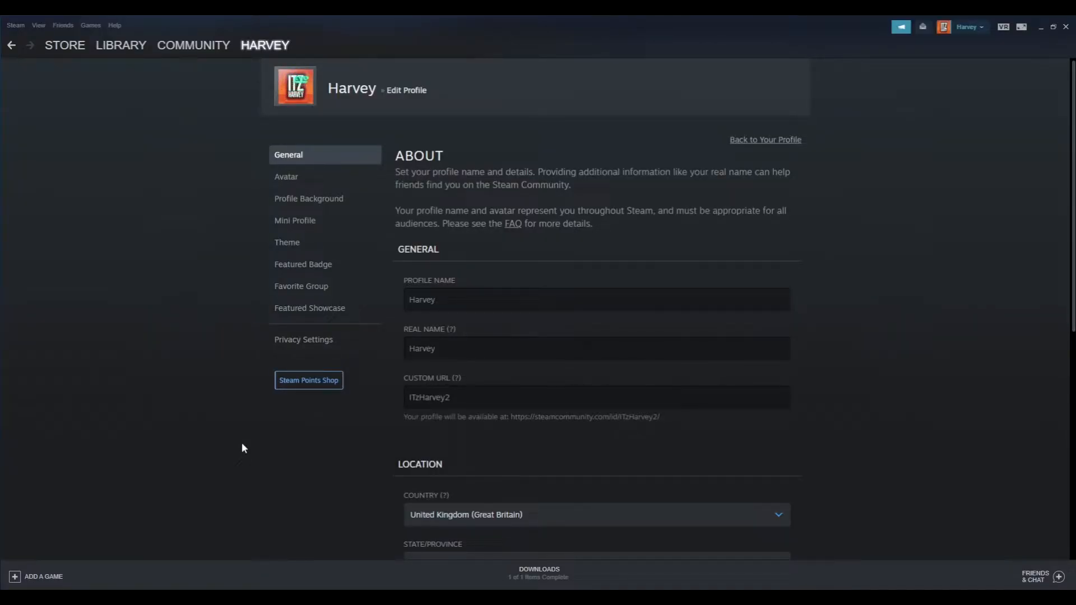
Copy the custom URL ITzharvey2 from the Steam Edit Profile page
scroll(down, 3)
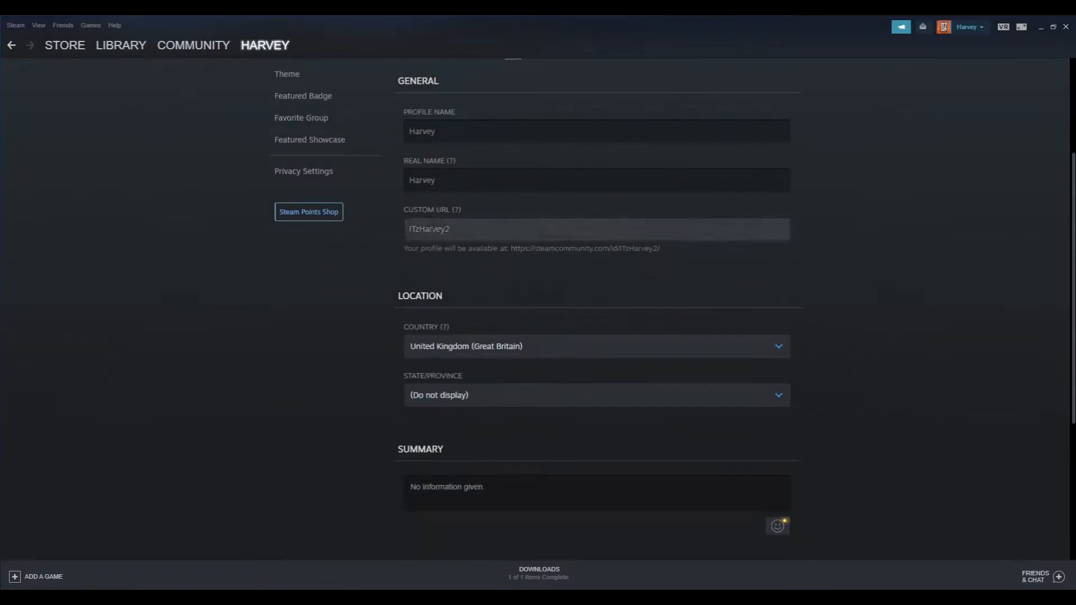
click(462, 229)
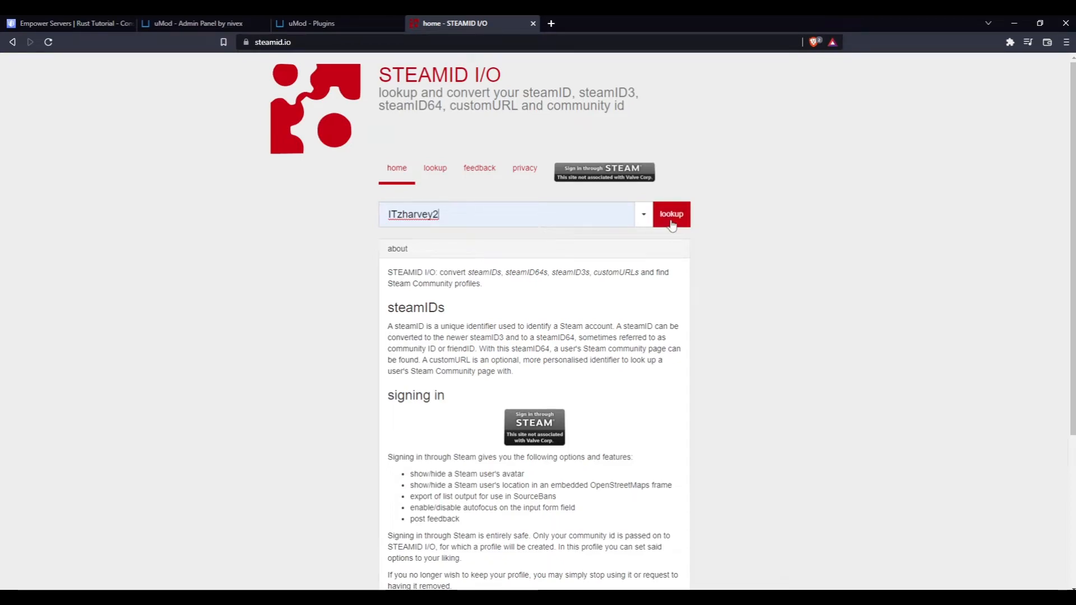
click(672, 214)
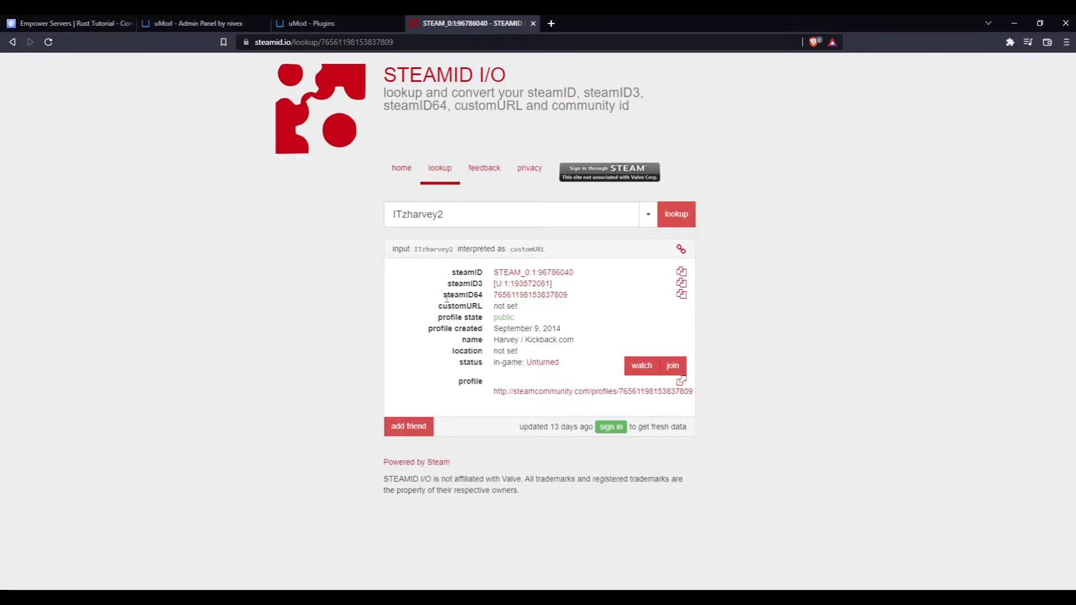
mouse_move(681, 295)
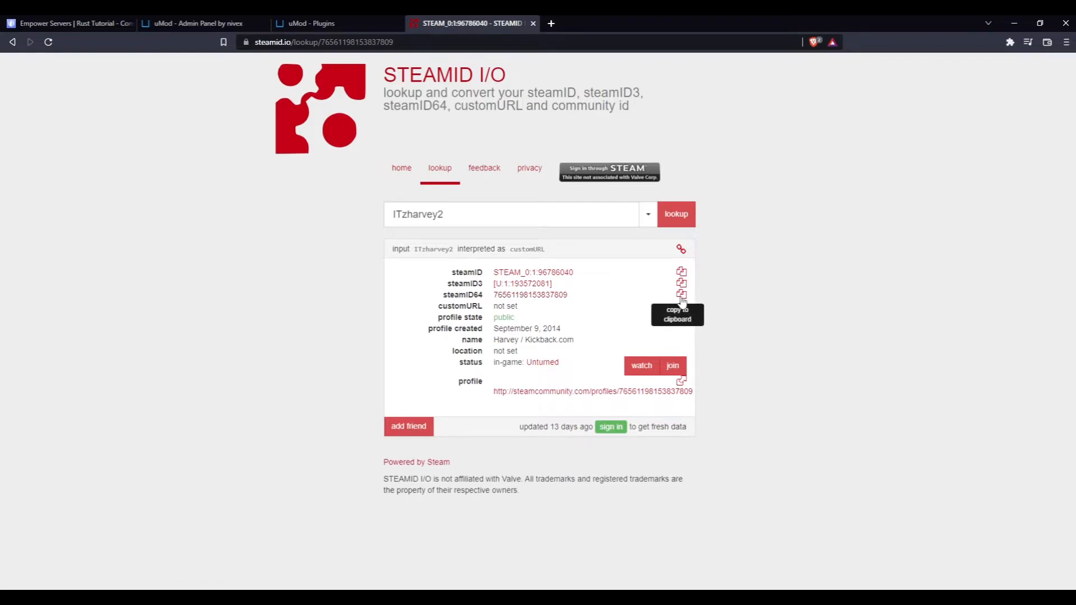
click(682, 295)
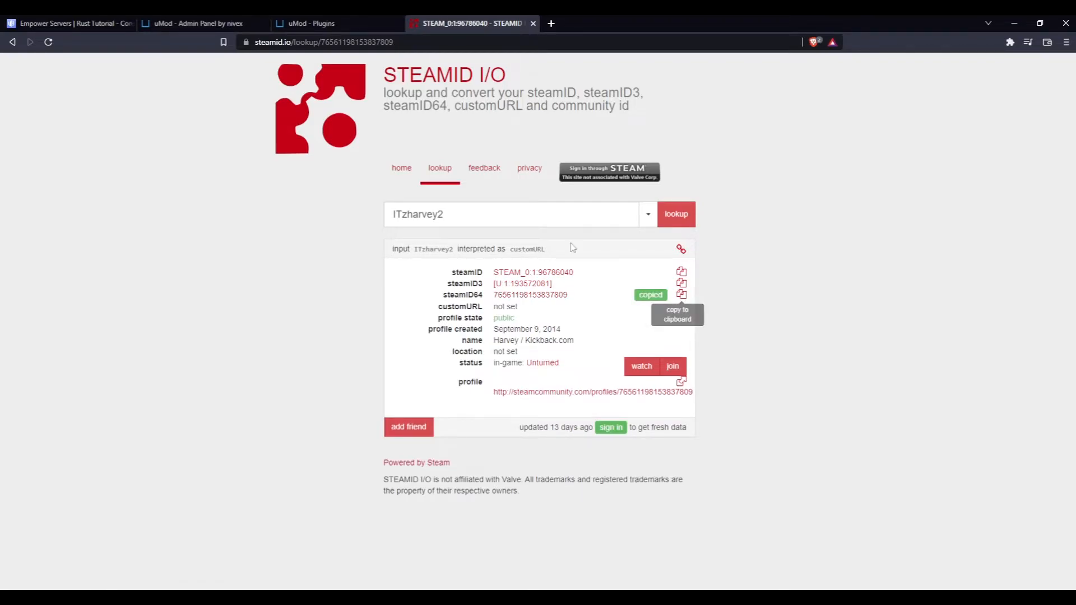
click(73, 23)
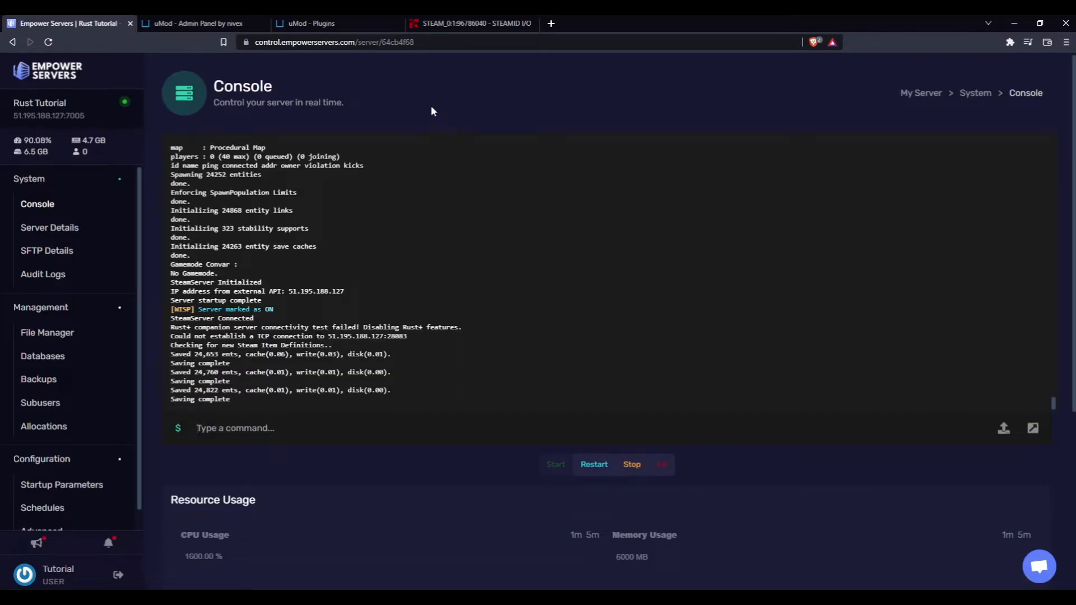
click(235, 428)
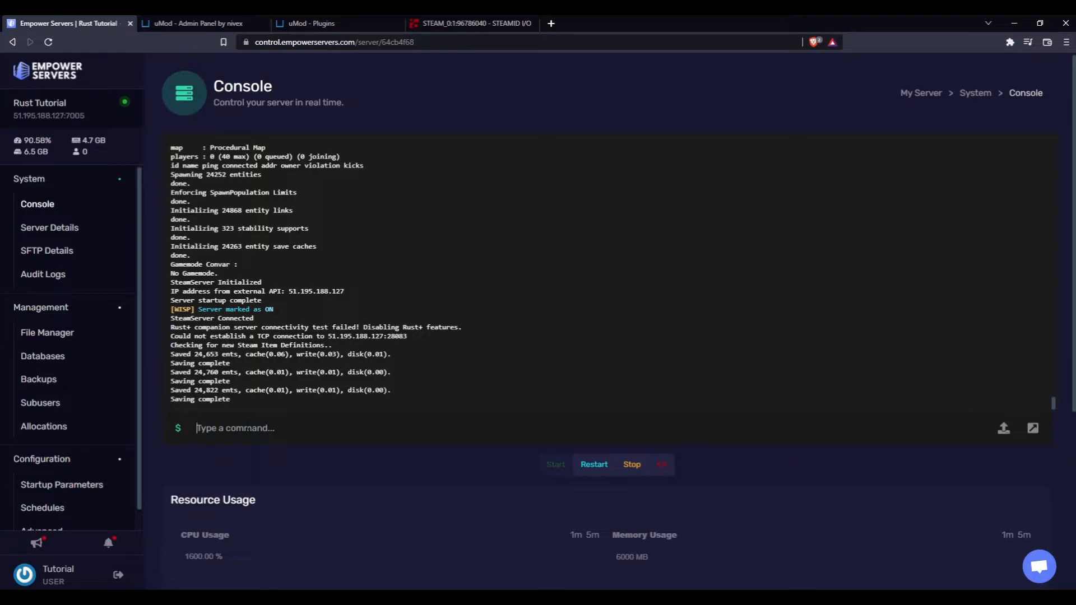
text(ownerid)
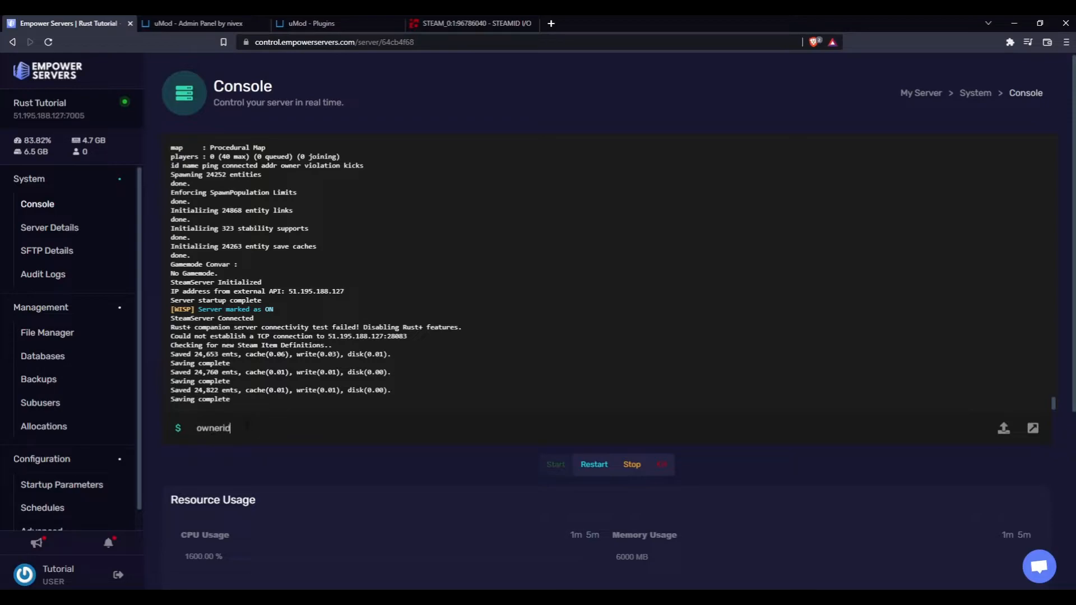
text(76561198153837809)
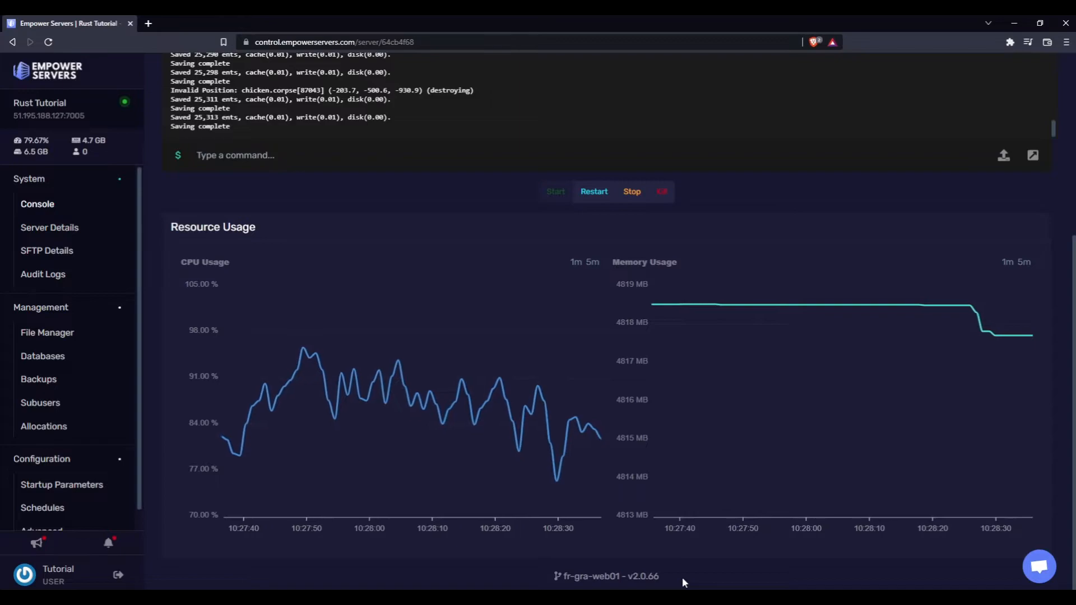
click(191, 23)
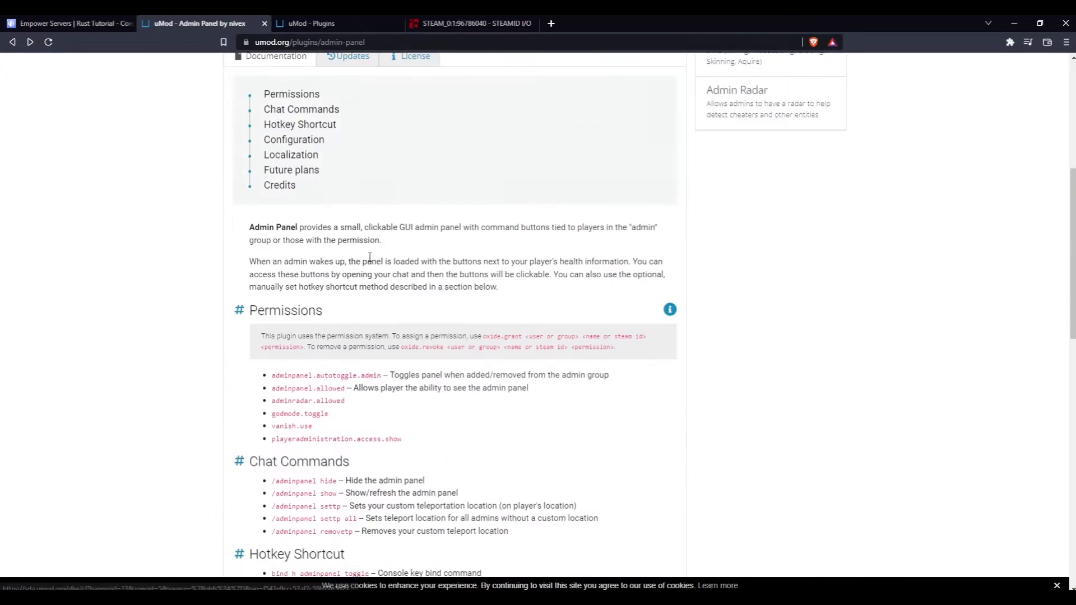
Copy adminpanel.autotoggle.admin from the Permissions section and return to the console
scroll(down, 3)
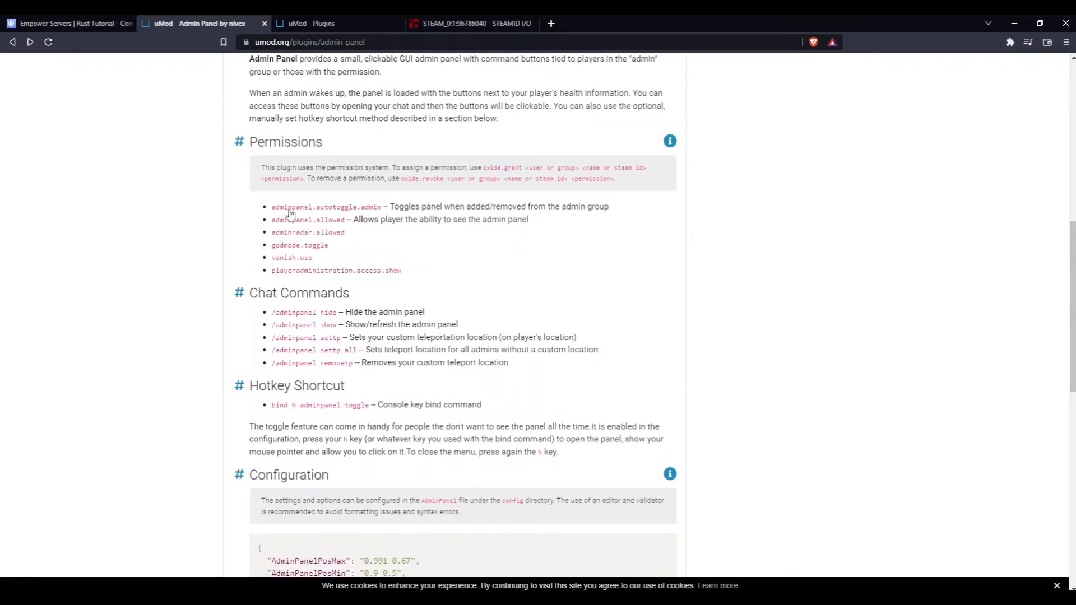
mouse_move(493, 175)
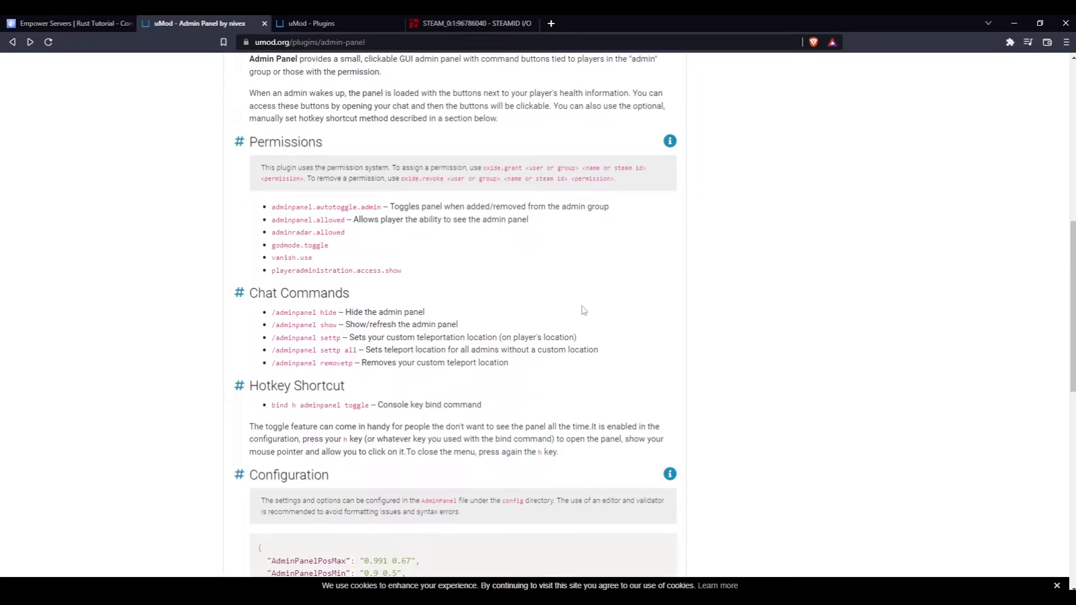
mouse_move(706, 301)
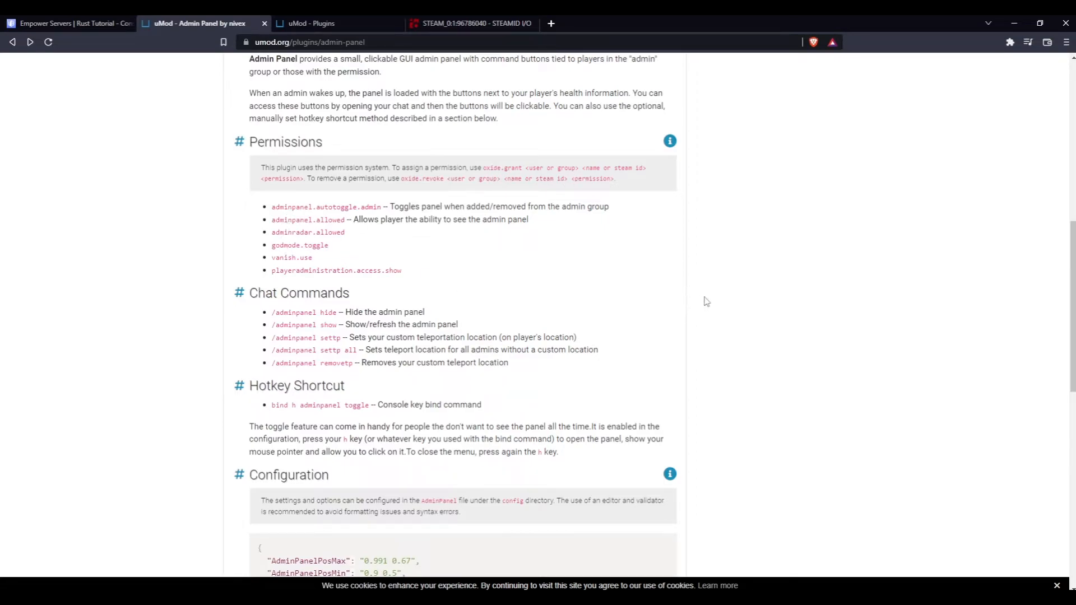
mouse_move(354, 211)
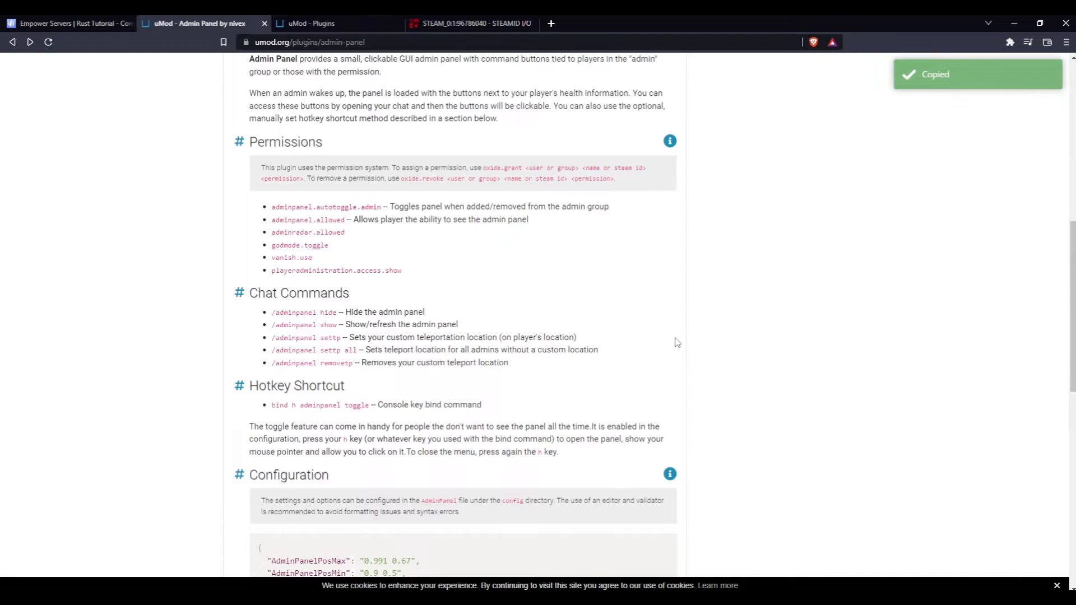
click(67, 23)
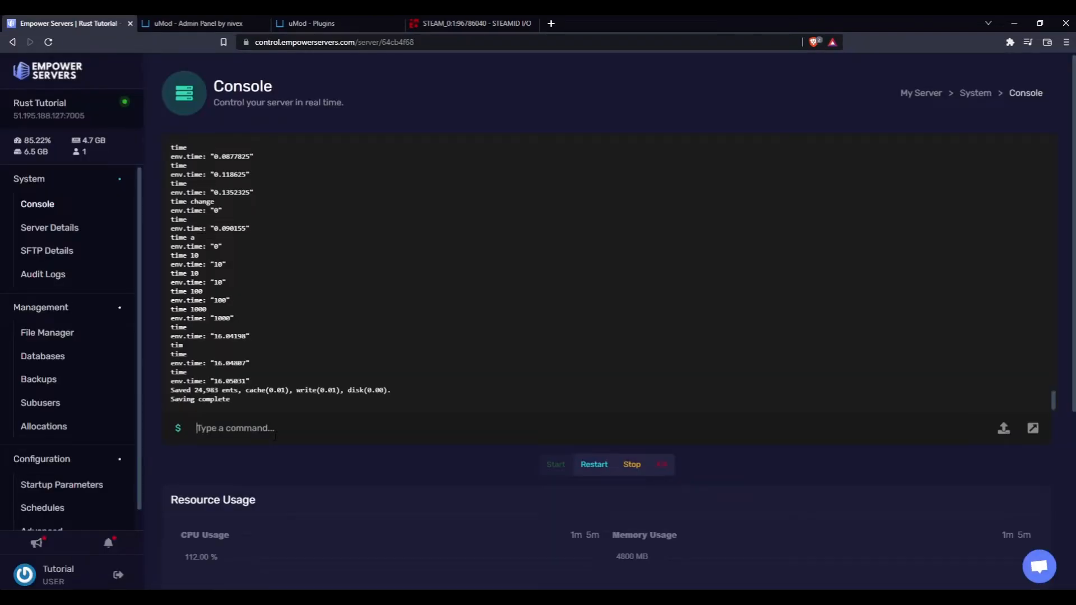
Run oxide.grant group admin adminpanel.autotoggle.admin in the Rust Tutorial console
text(oxide.grant gr)
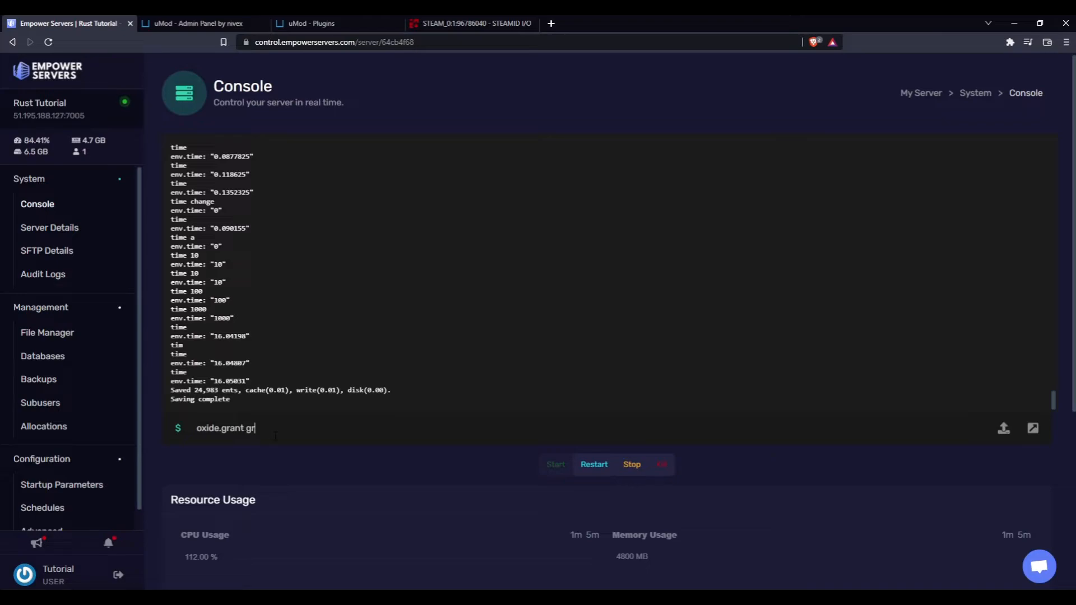
text(oup)
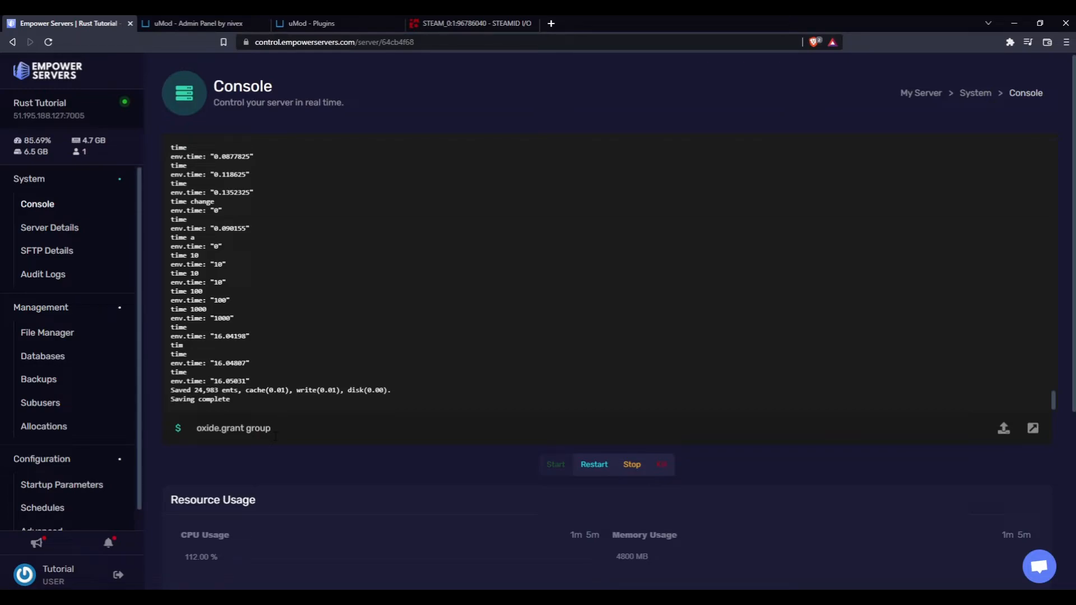
text(admin)
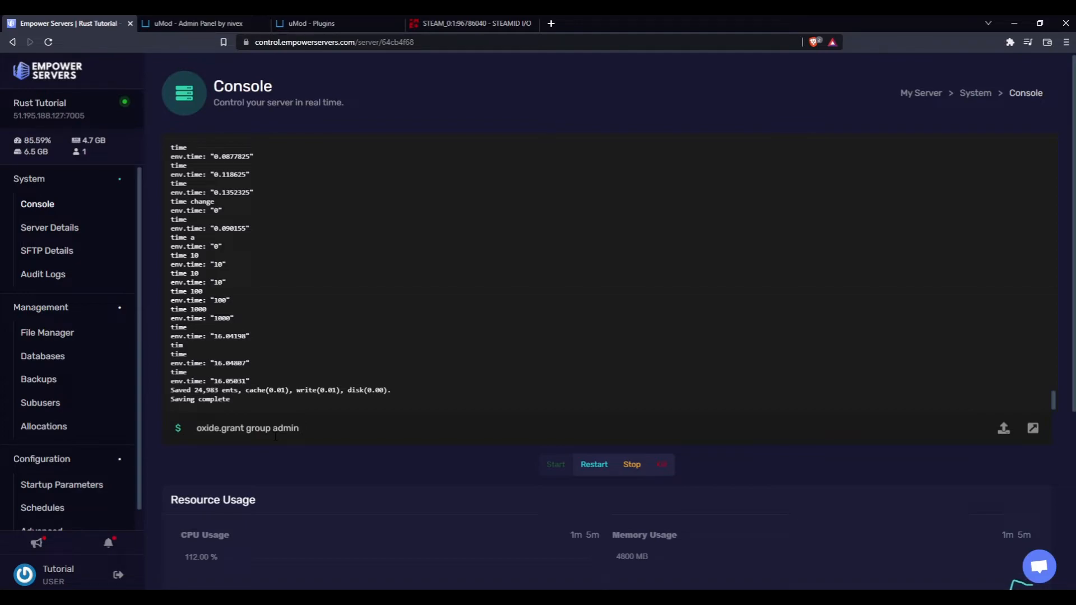
text(adminpanel.autotoggle.admin)
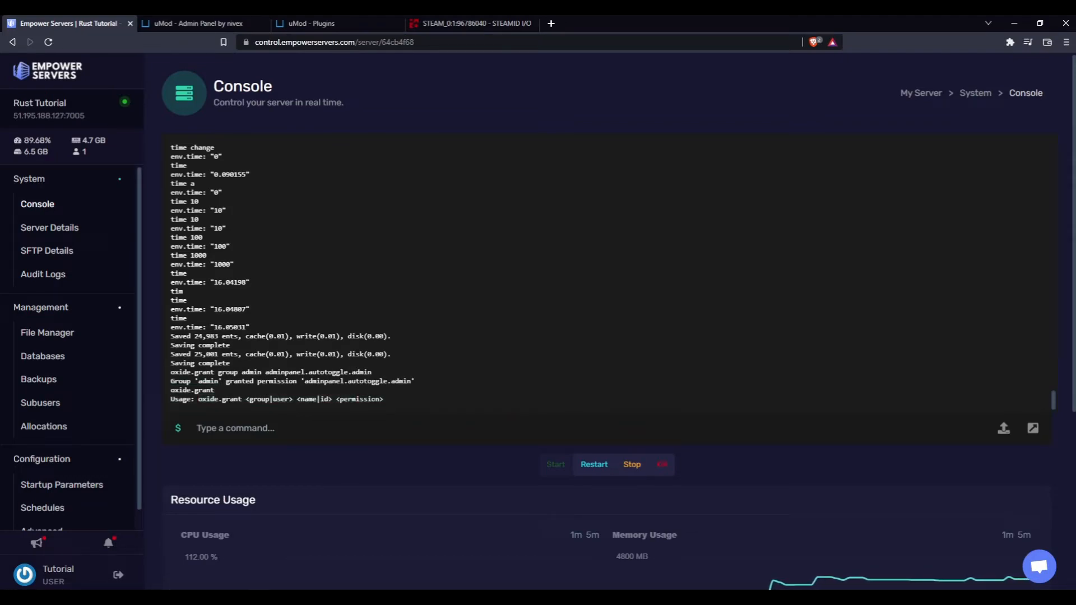
Return to the uMod Admin Panel plugin page and view its permissions list
click(199, 24)
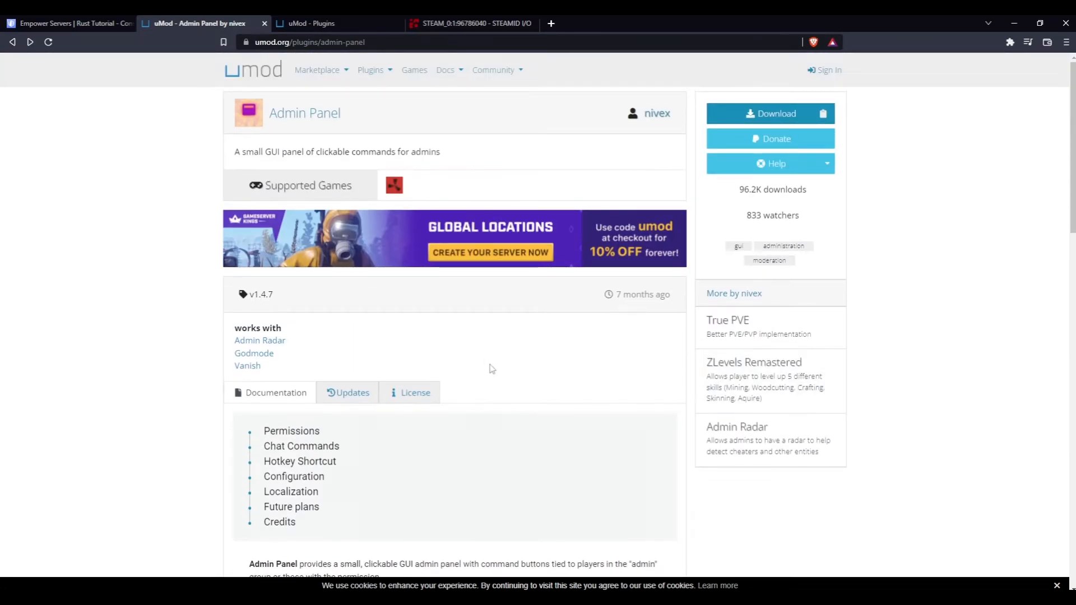
scroll(down, 3)
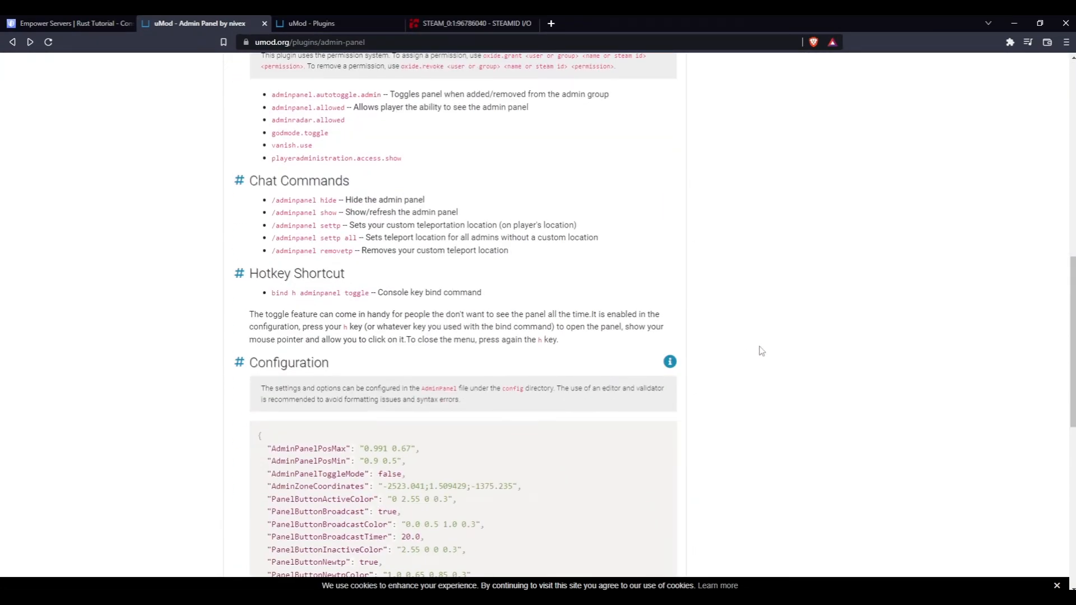
mouse_move(438, 237)
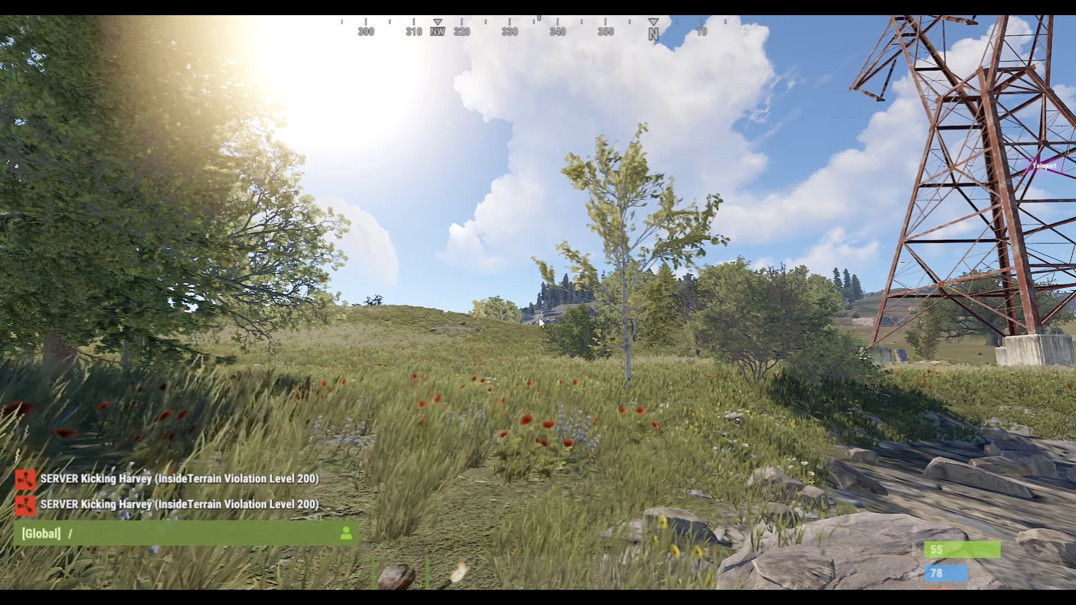
Send /adminpanel hide in Rust chat; the game reports the admin panel hidden
text(/adminpa)
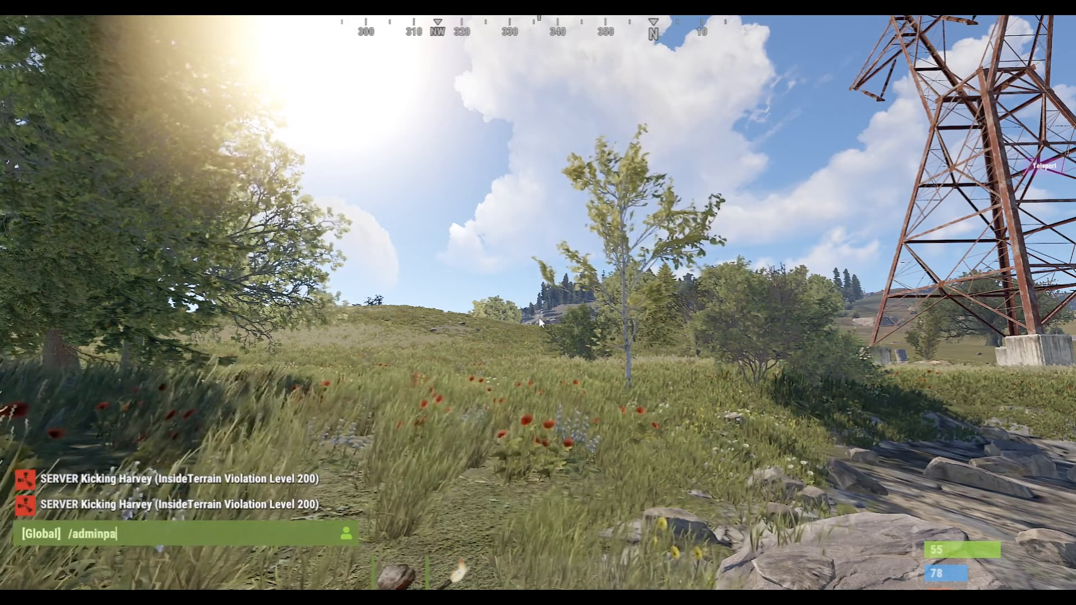
key(Enter)
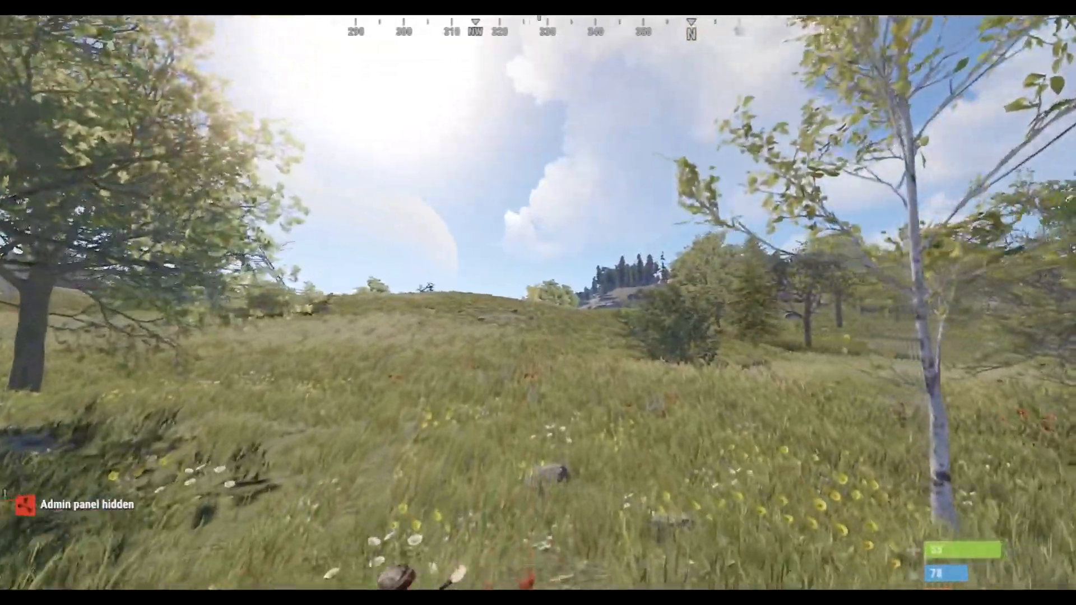